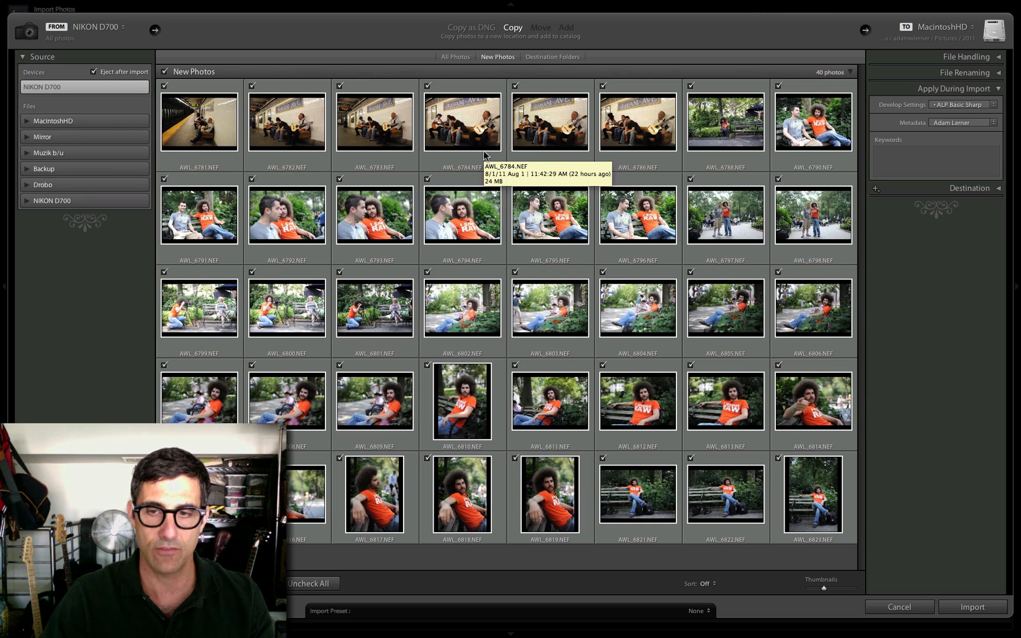
{"action": "mouse_move", "coordinate": [916, 313]}
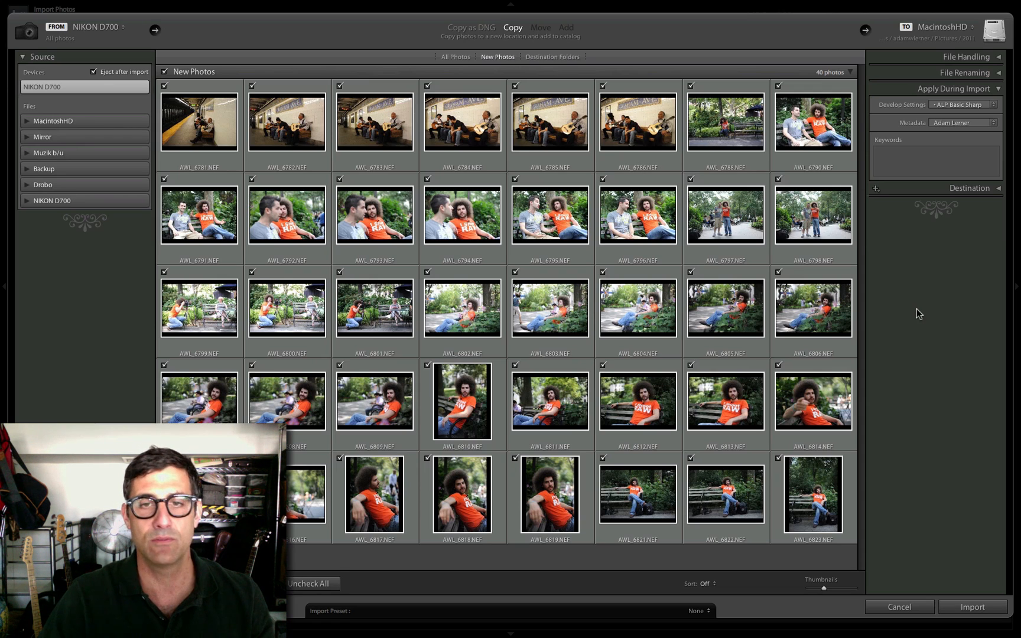
{"action": "mouse_move", "coordinate": [894, 321]}
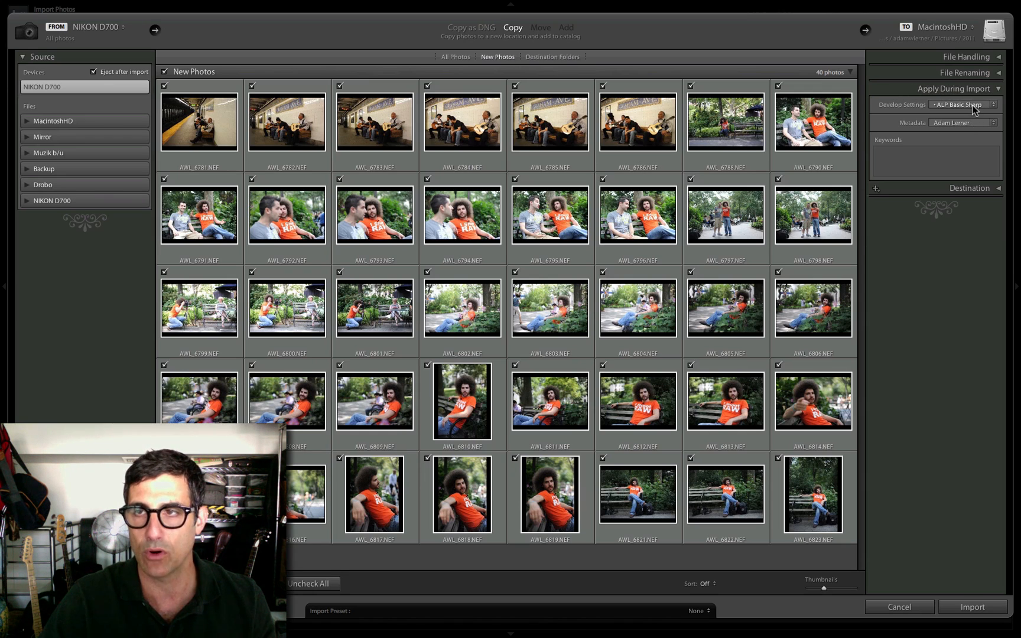
Keep XLP Basic Sharp as the develop preset applied during import.
{"action": "left_click", "coordinate": [965, 104]}
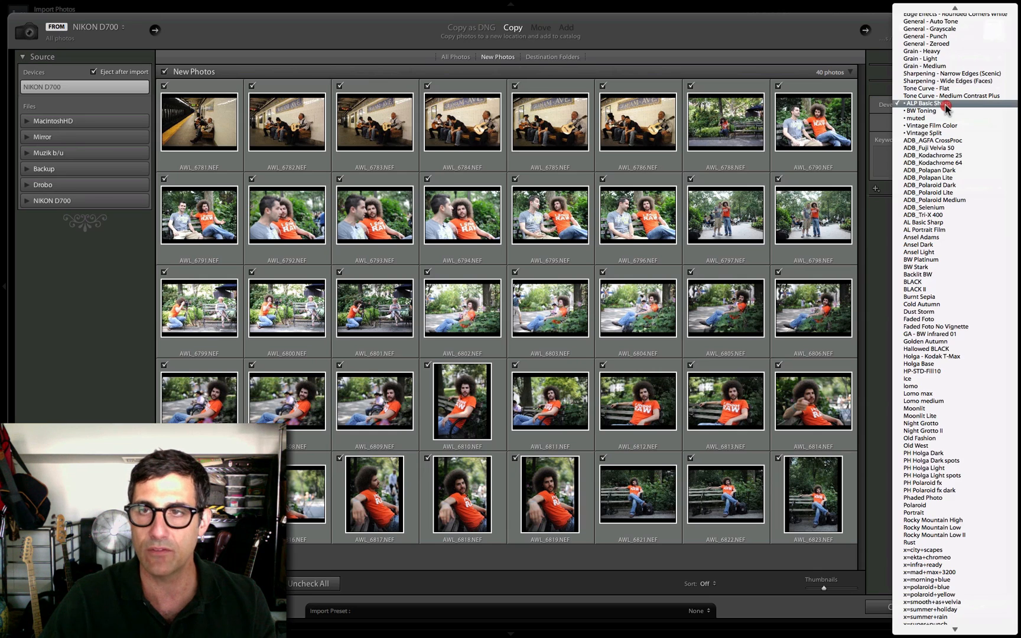
{"action": "left_click", "coordinate": [924, 103]}
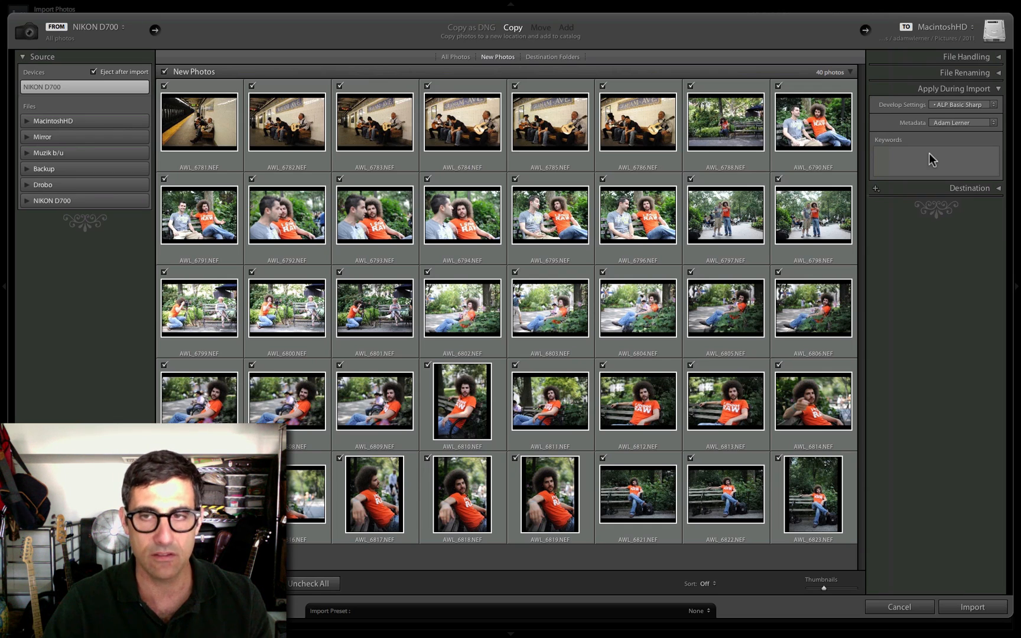
Add keywords (froknowsphoto.com, jared polin, new york city, nyc, madison square...) and start the import.
{"action": "left_click", "coordinate": [935, 160]}
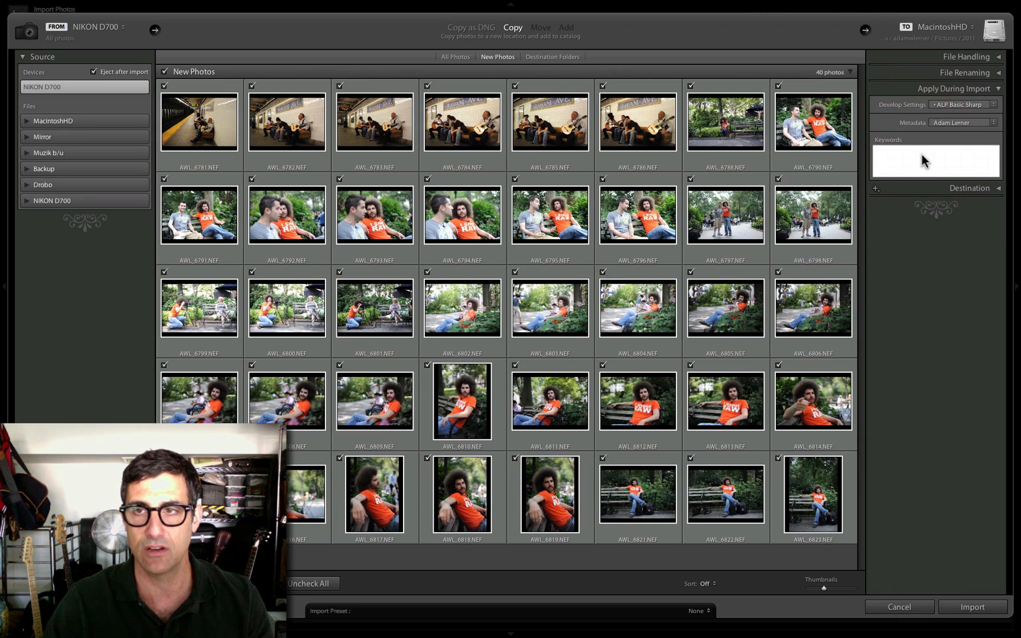
{"action": "type", "text": "froknowsphoto.com, froknowphoto, jared polin, jared, new york city, nyc, madison square park, park, outdoors, outside, portraits, candids,"}
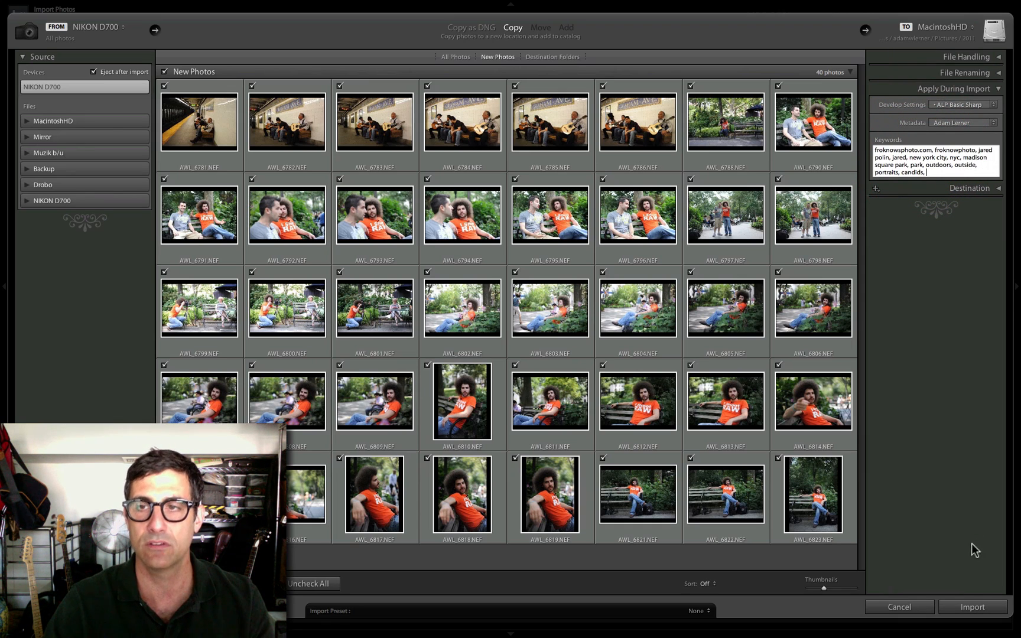
{"action": "left_click", "coordinate": [969, 608]}
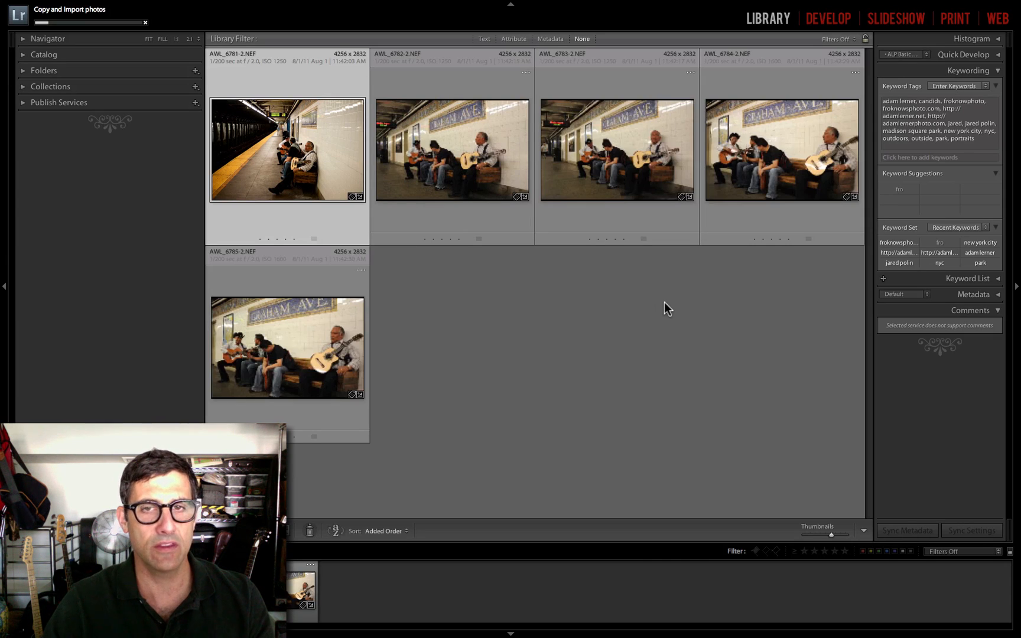
{"action": "mouse_move", "coordinate": [662, 307]}
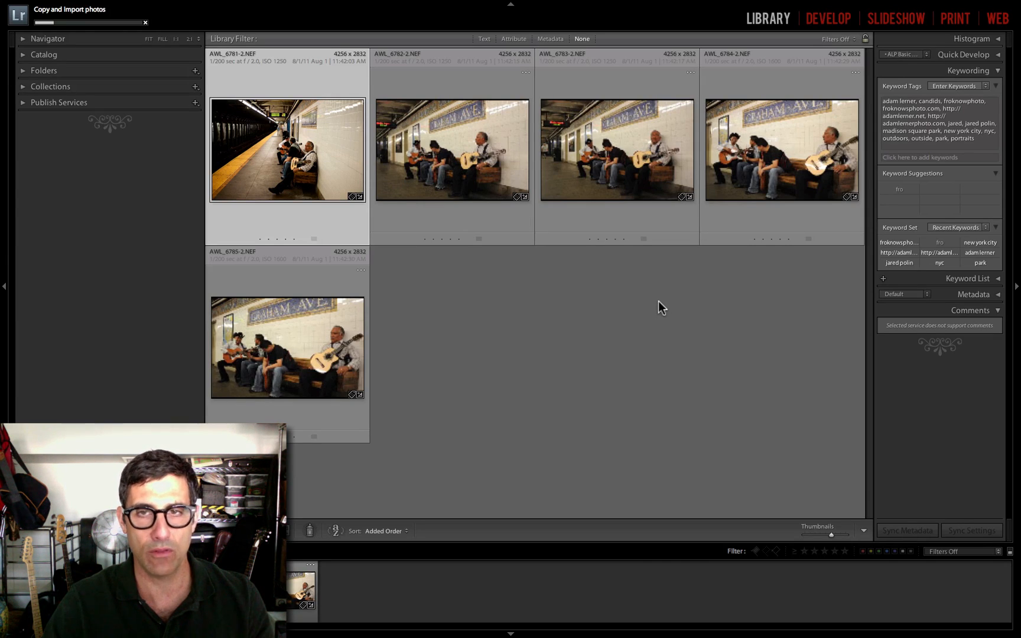